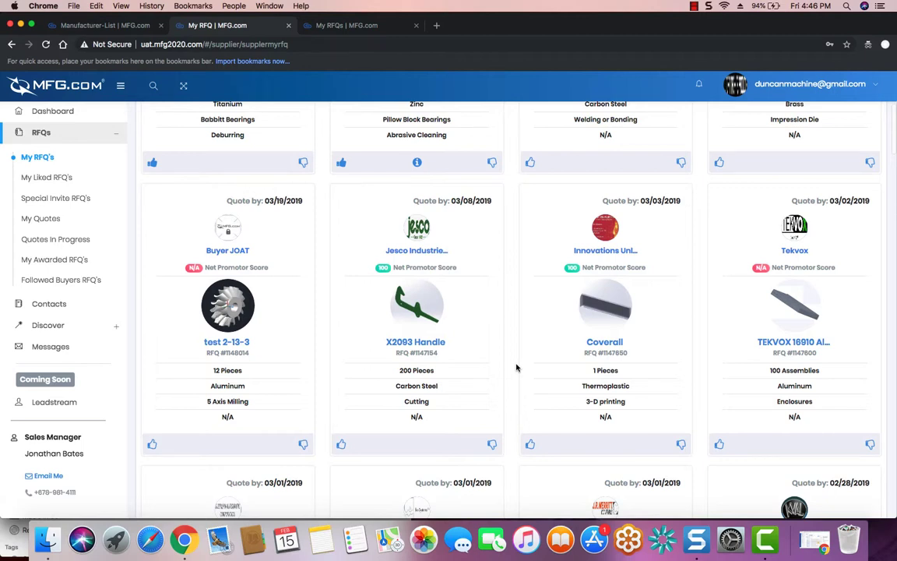
mouse_move(512, 360)
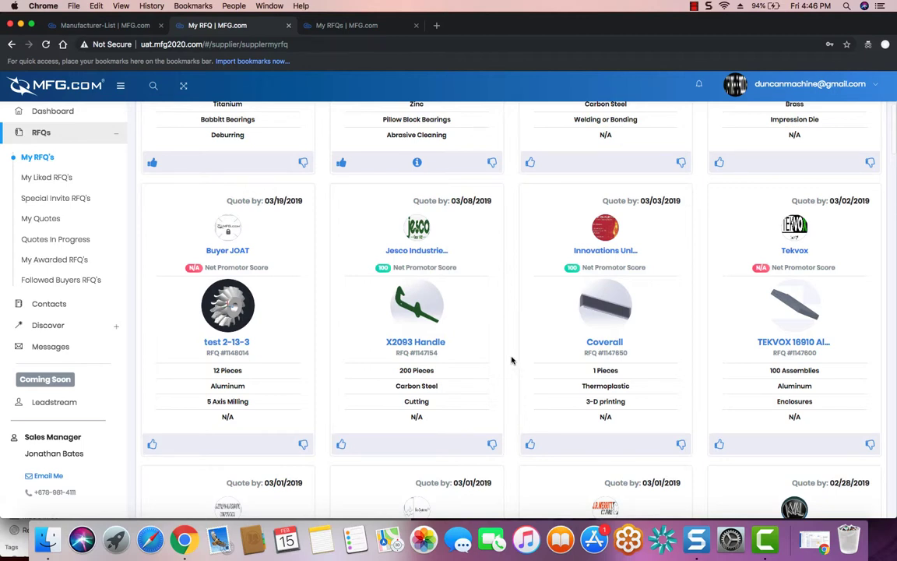
Open the X2093 Handle RFQ from the My RFQ's list.
left_click(415, 341)
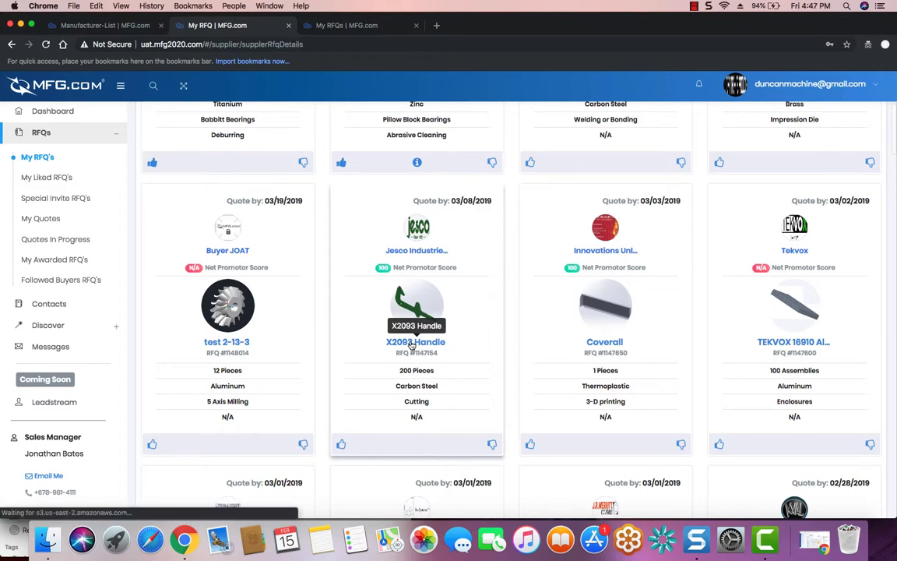
left_click(416, 341)
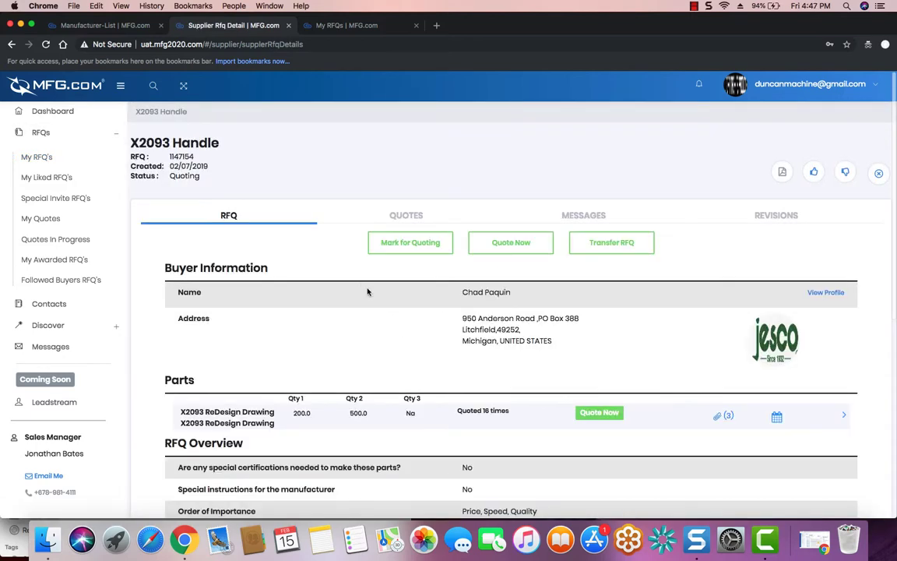
mouse_move(355, 274)
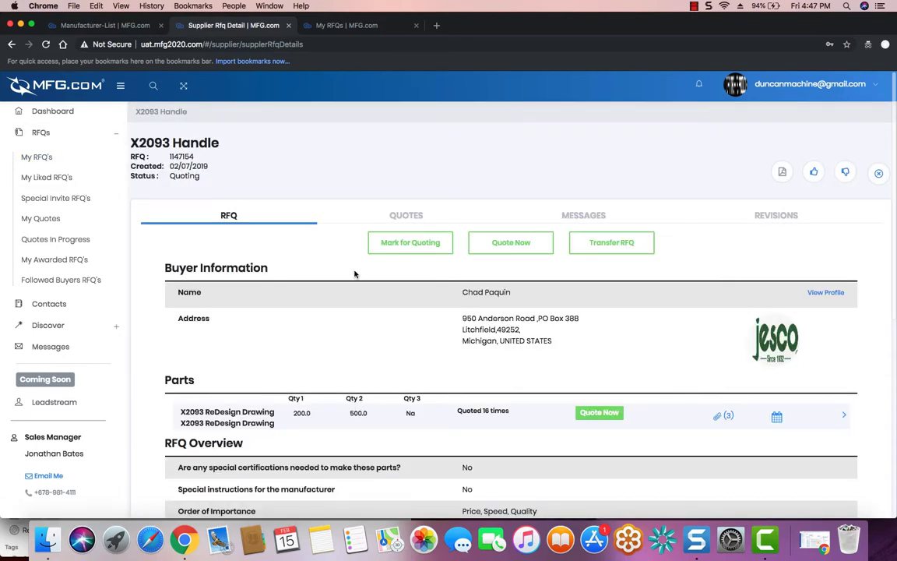
mouse_move(293, 274)
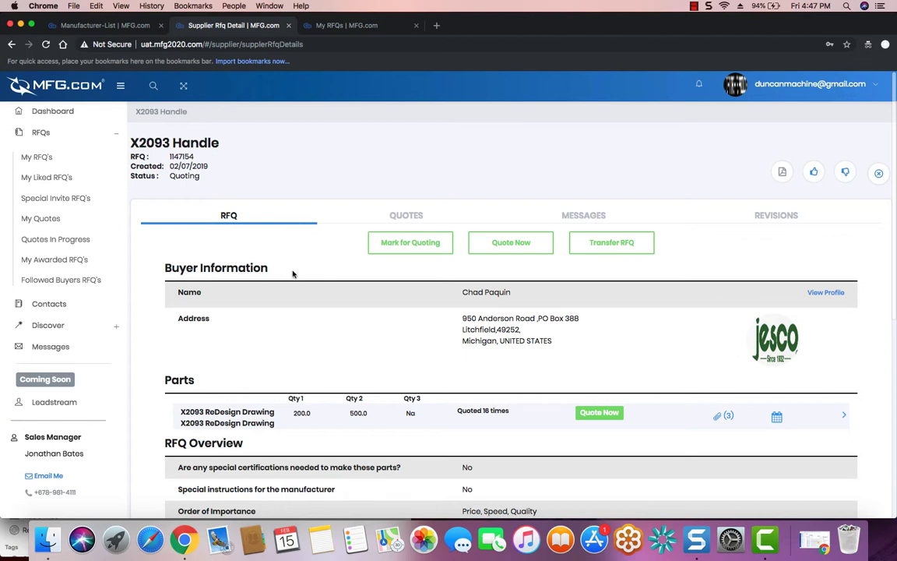
mouse_move(300, 319)
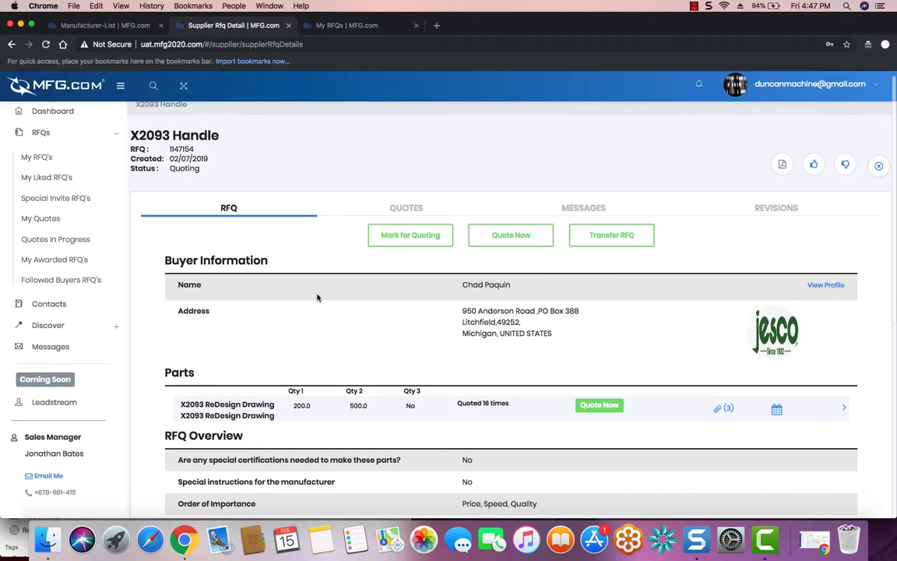
scroll("down", 3)
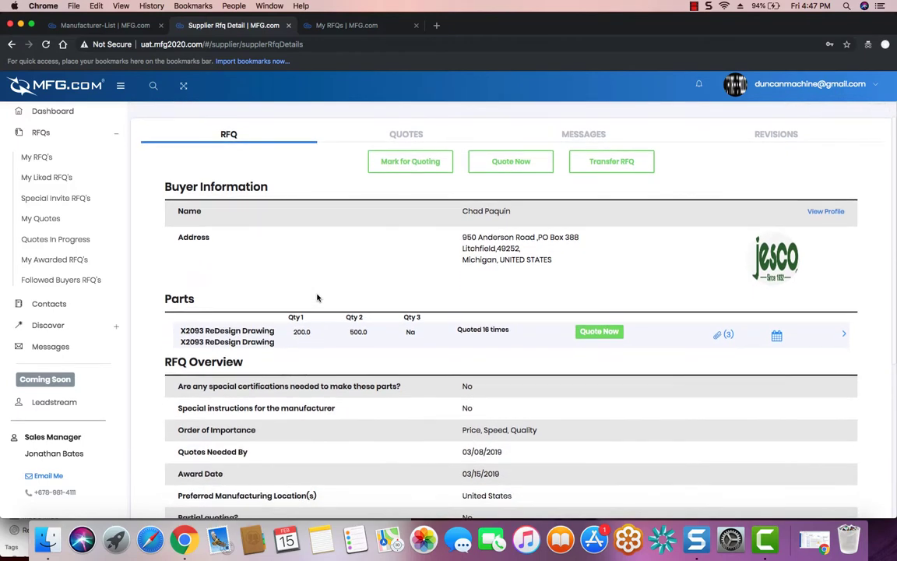
mouse_move(776, 218)
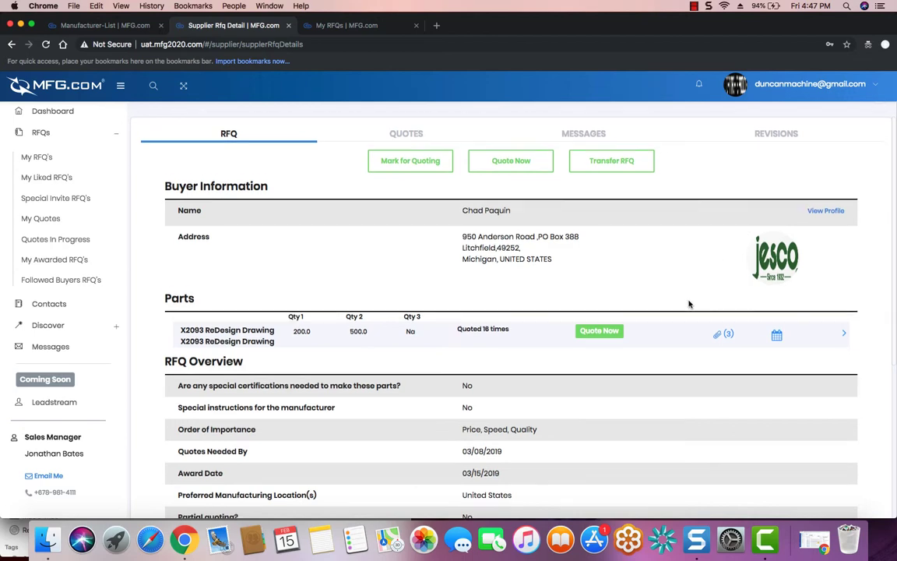
scroll("down", 3)
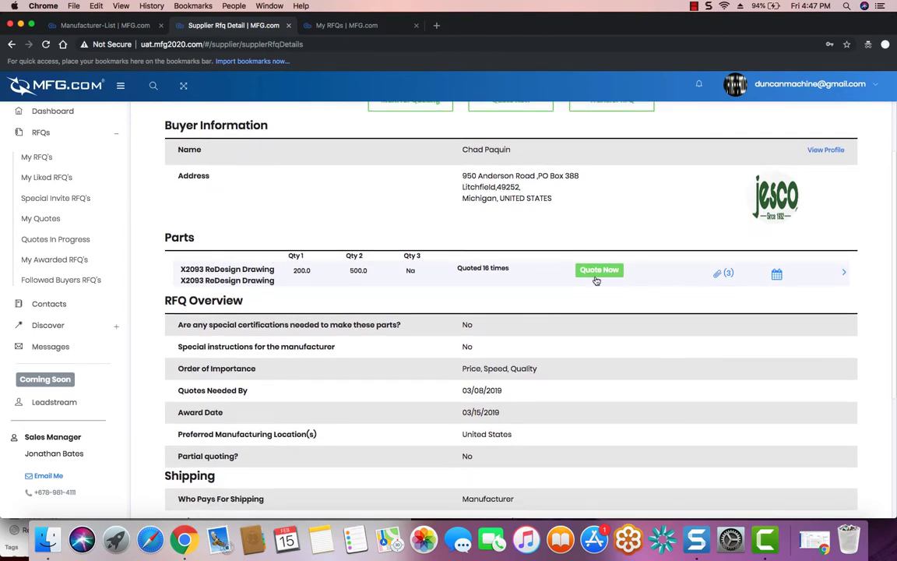
Expand the X2093 ReDesign Drawing part and review its files, shipping, NDA and attachments sections.
left_click(844, 273)
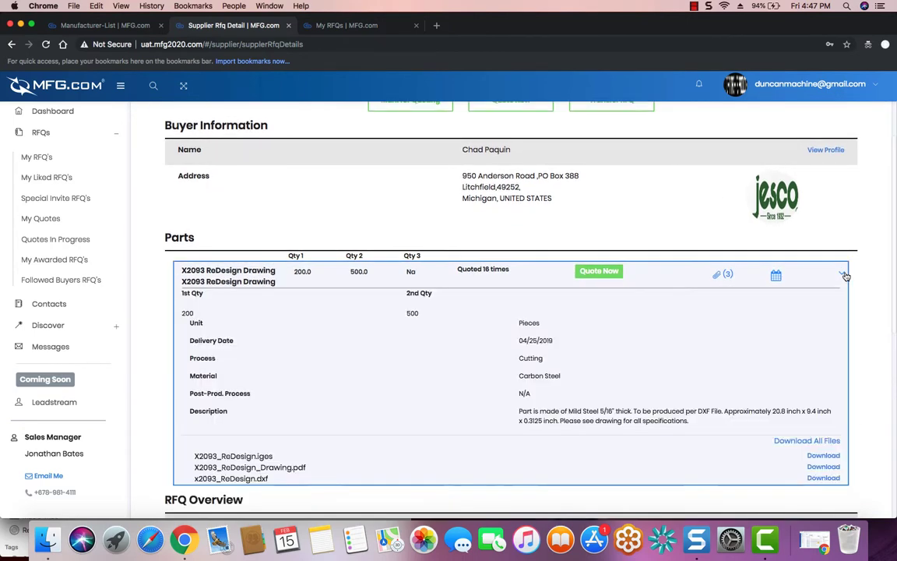
scroll("down", 3)
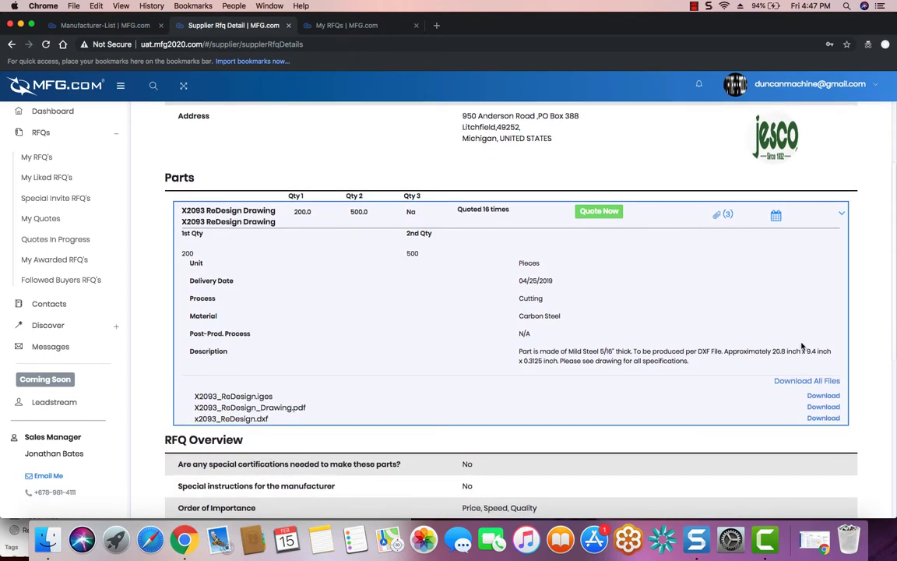
scroll("down", 3)
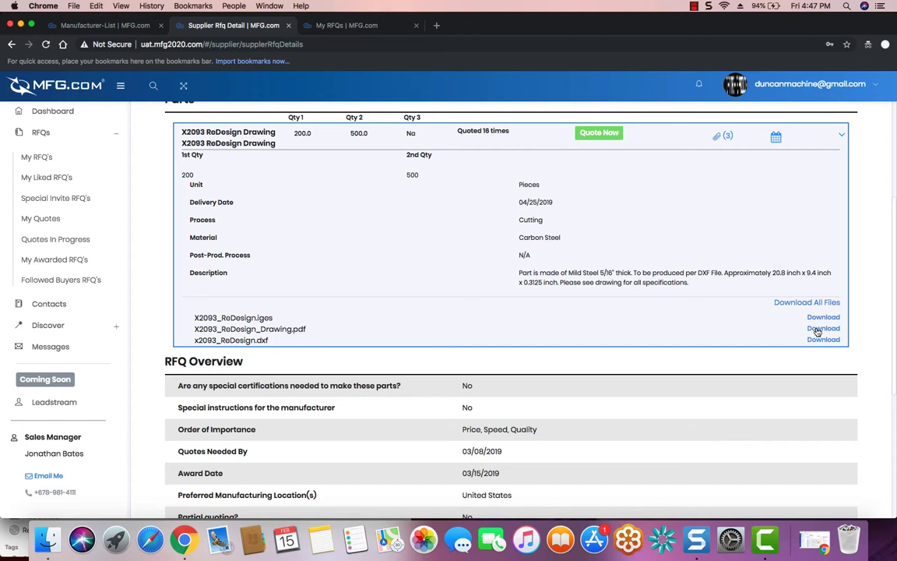
scroll("down", 3)
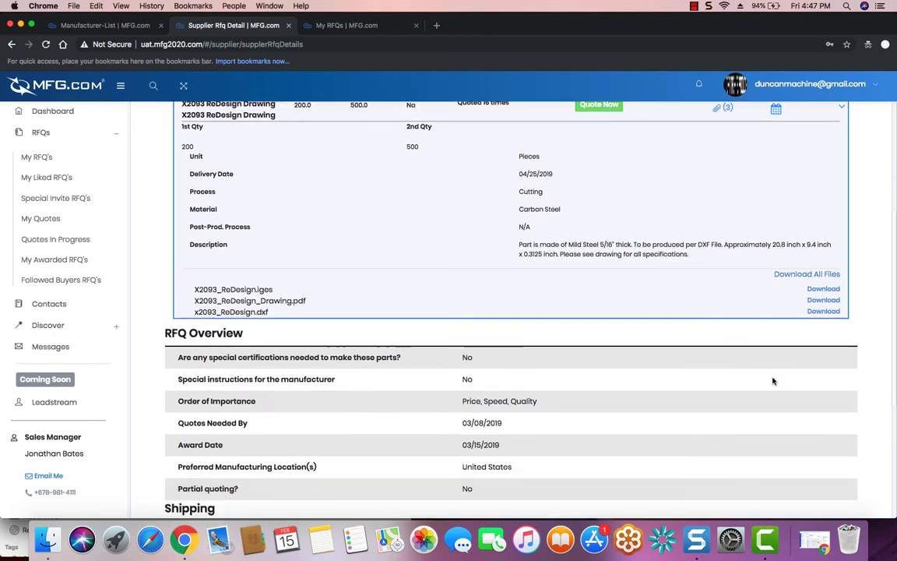
scroll("down", 3)
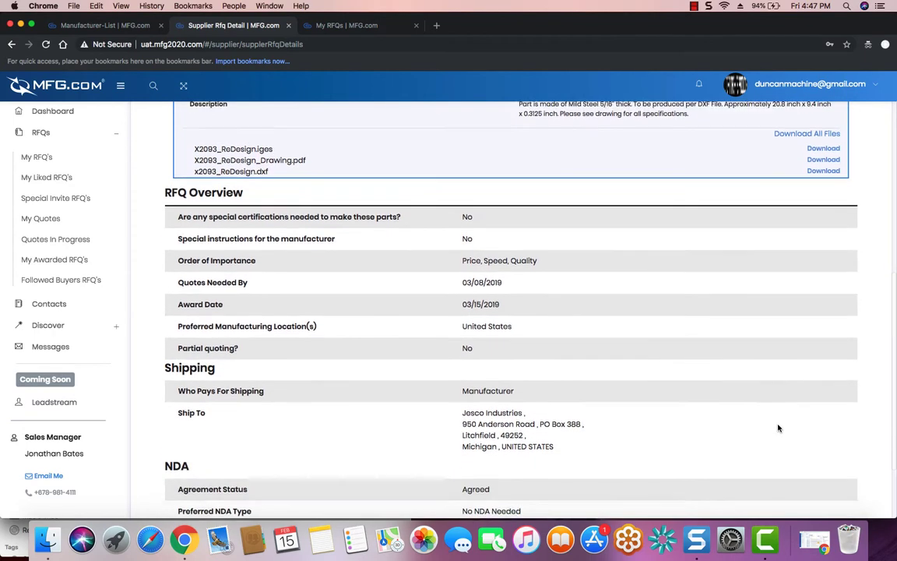
scroll("down", 3)
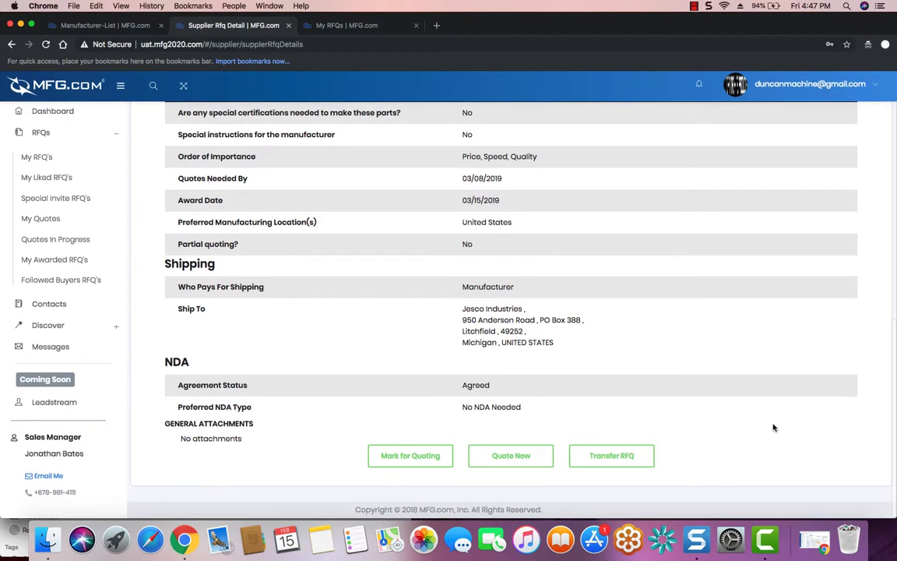
mouse_move(436, 455)
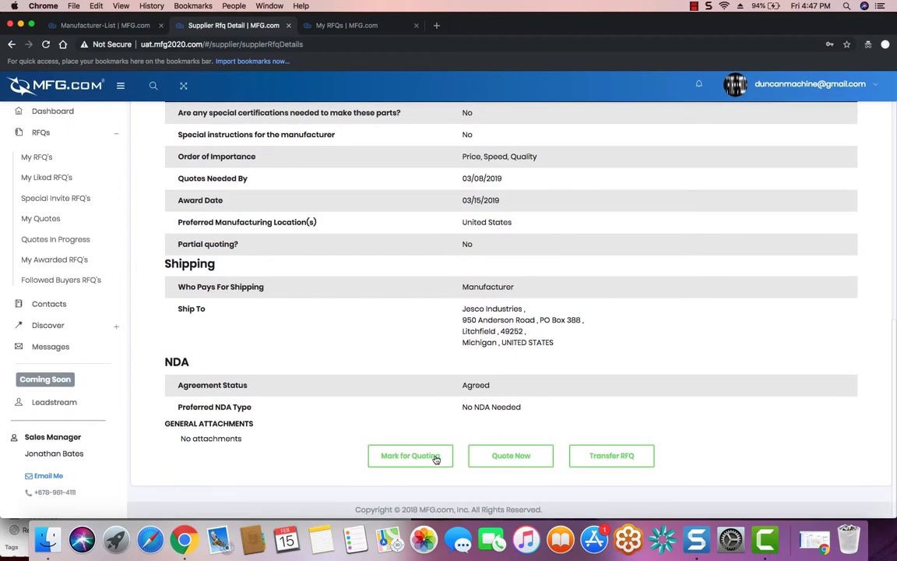
mouse_move(505, 454)
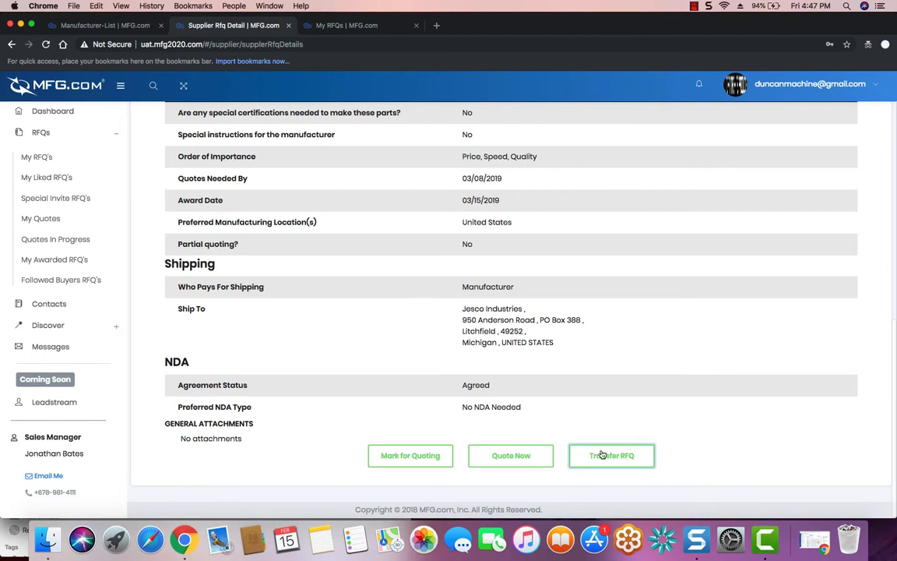
Open the Transfer RFQ panel and cancel it without transferring the RFQ.
left_click(611, 455)
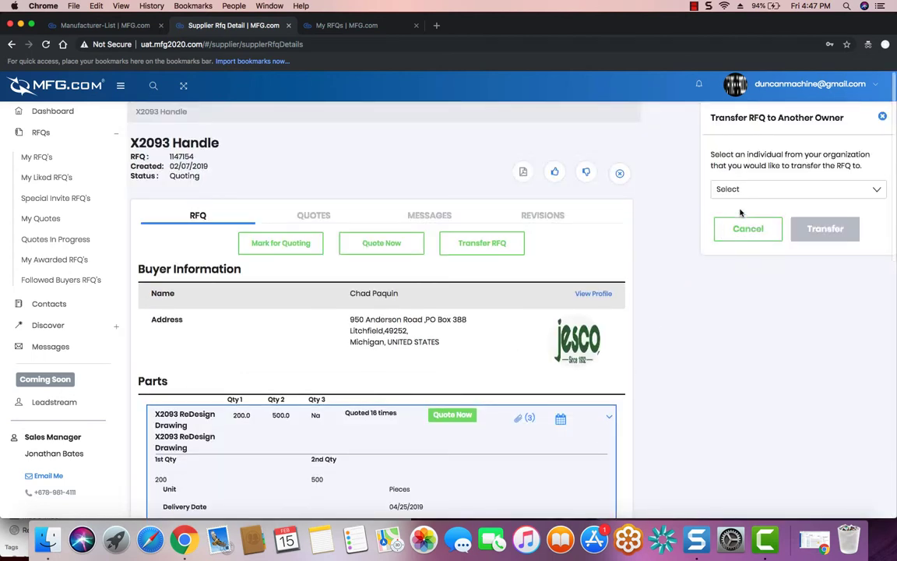
left_click(794, 188)
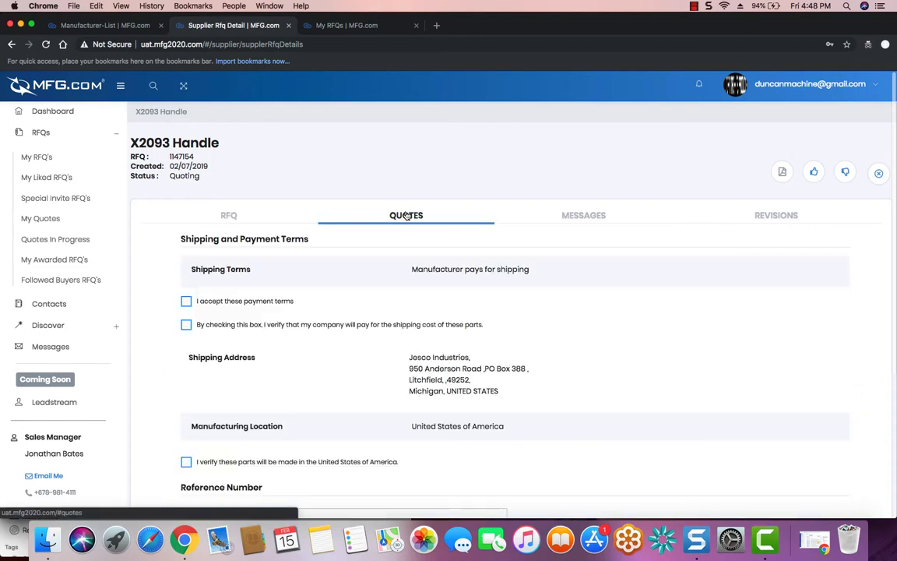
Accept the payment terms and confirm the company pays shipping costs.
scroll("down", 3)
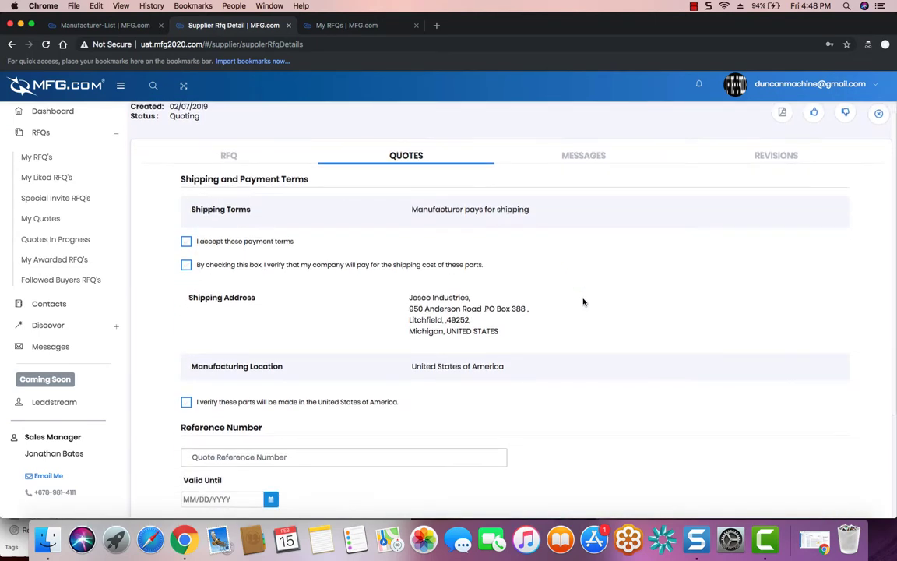
left_click(186, 240)
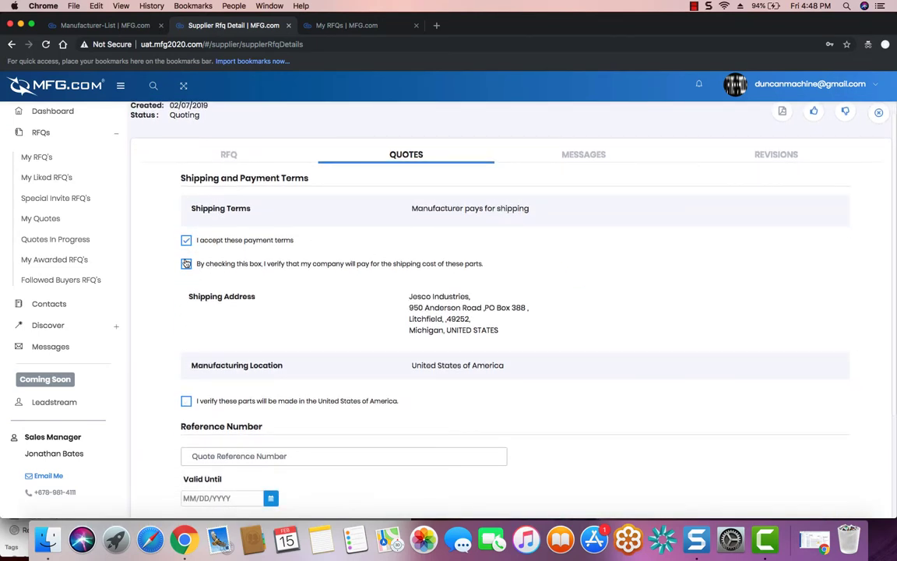
left_click(186, 263)
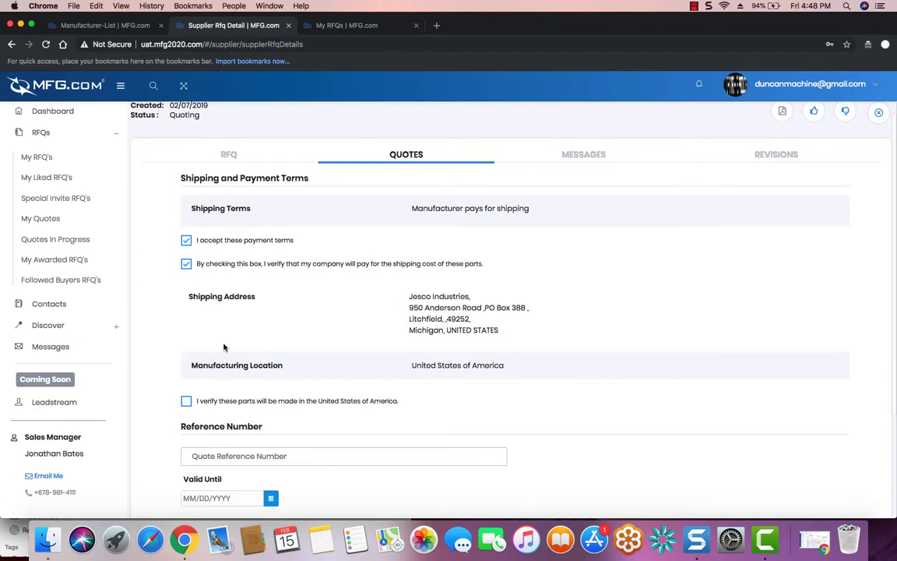
Enter quote reference number 1234 and set valid-until date to 02/28/2019.
scroll("down", 3)
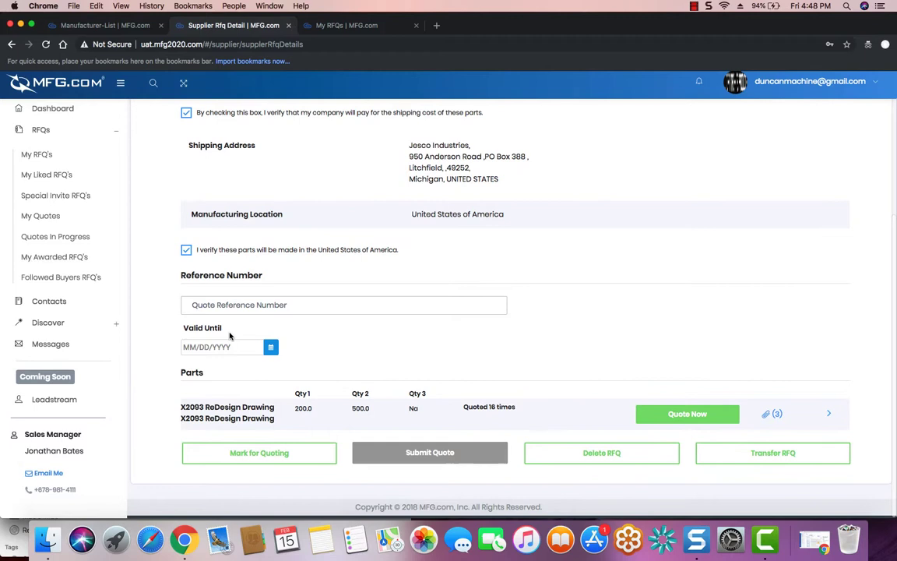
type("1234")
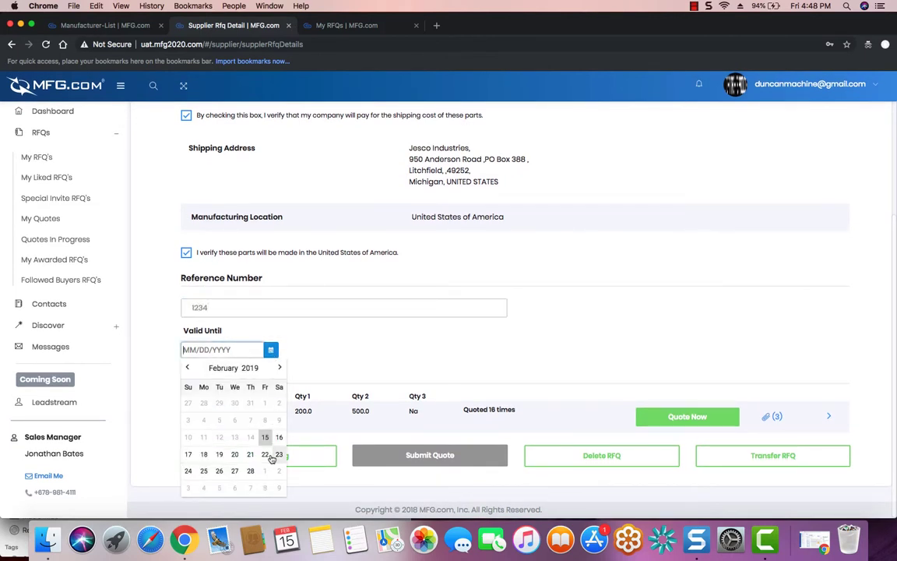
left_click(250, 470)
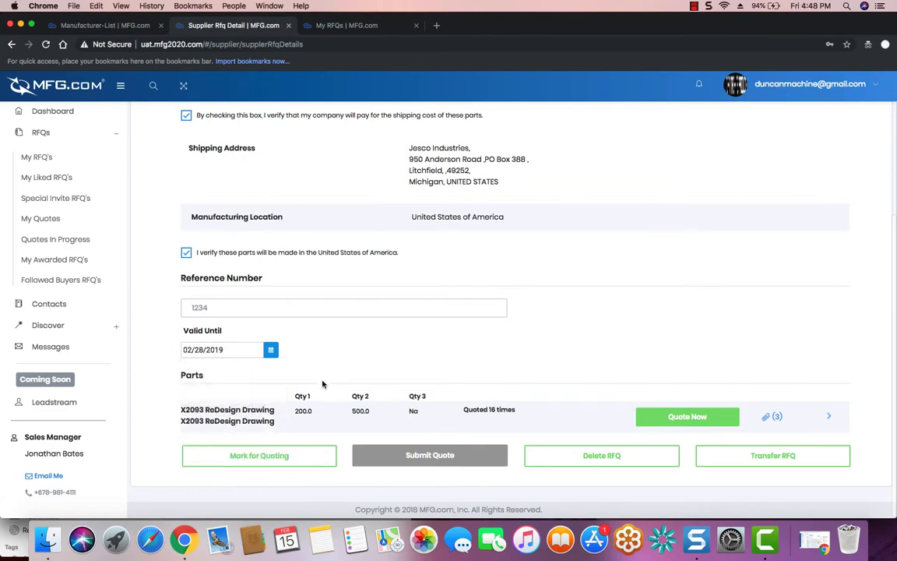
mouse_move(584, 406)
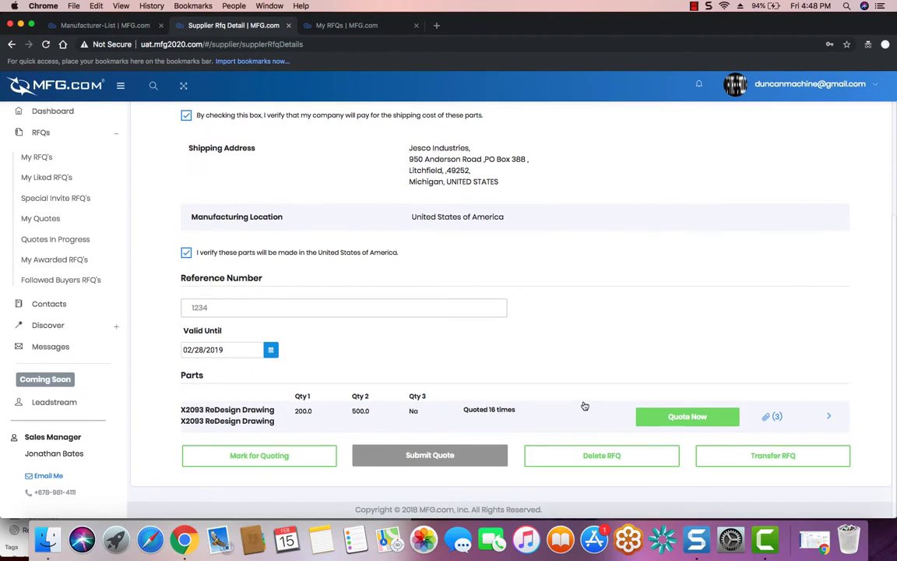
mouse_move(687, 416)
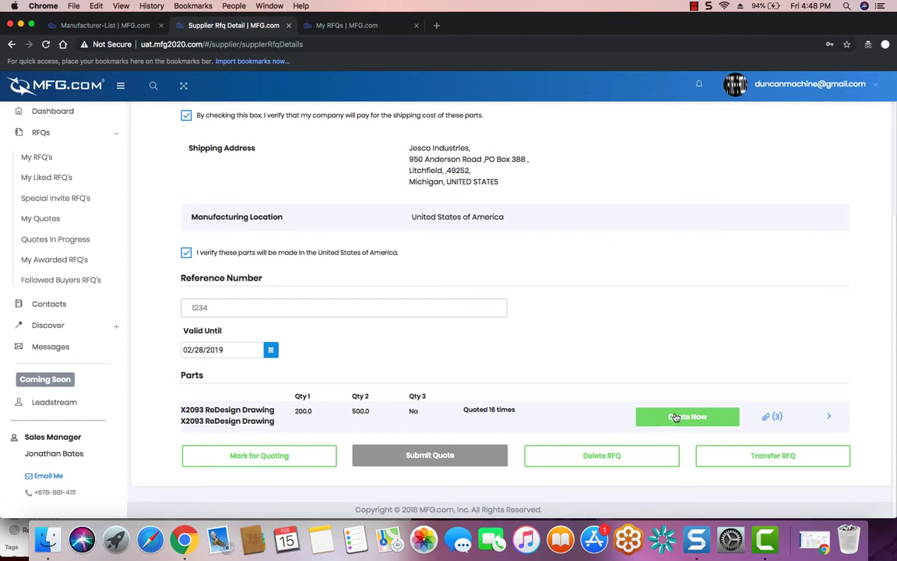
Price X2093 ReDesign Drawing at 100 per unit, with 50 tooling and 150 shipping for 500 pieces.
left_click(686, 416)
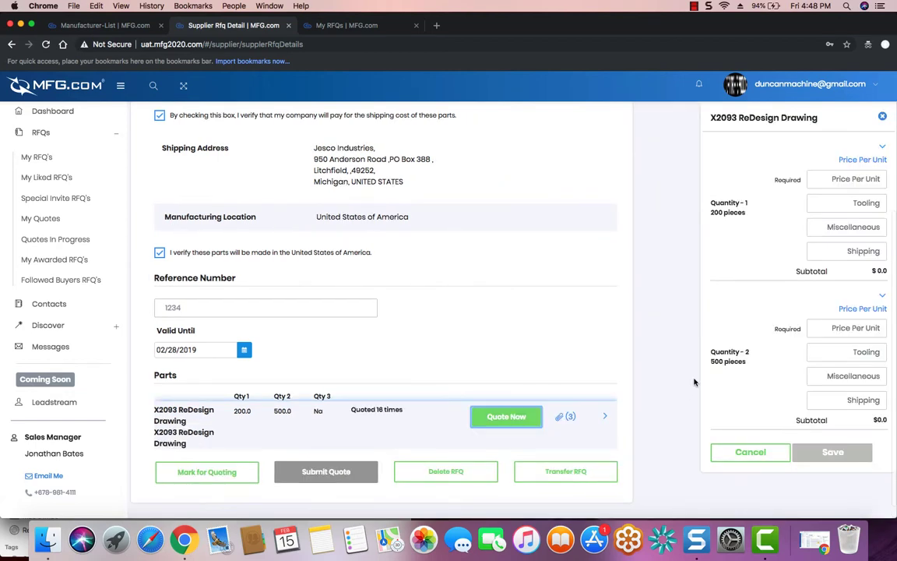
mouse_move(808, 331)
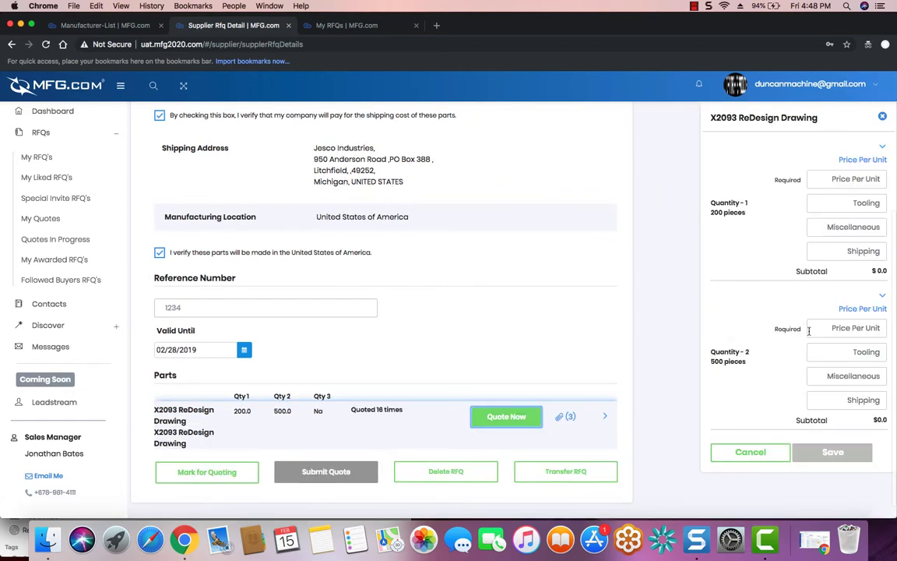
left_click(847, 179)
type("100")
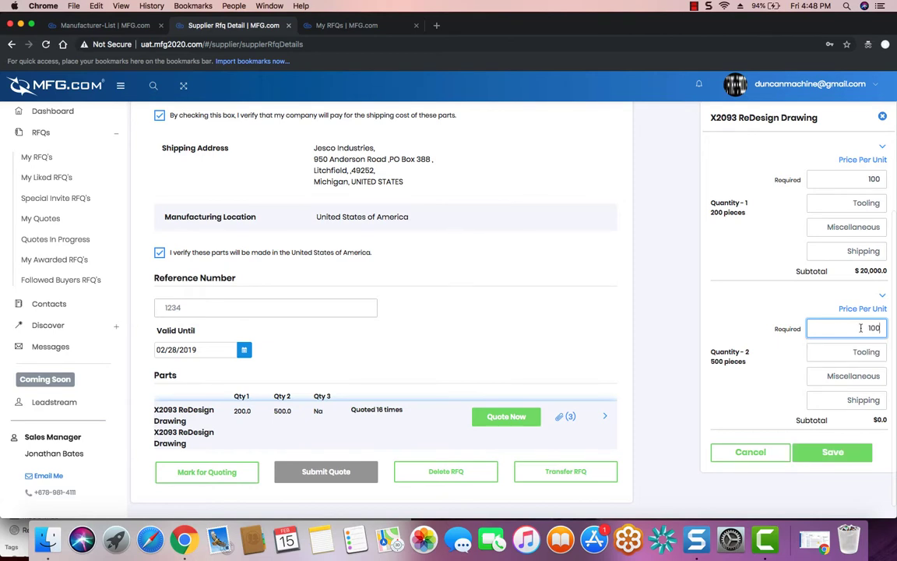
left_click(846, 351)
type("50")
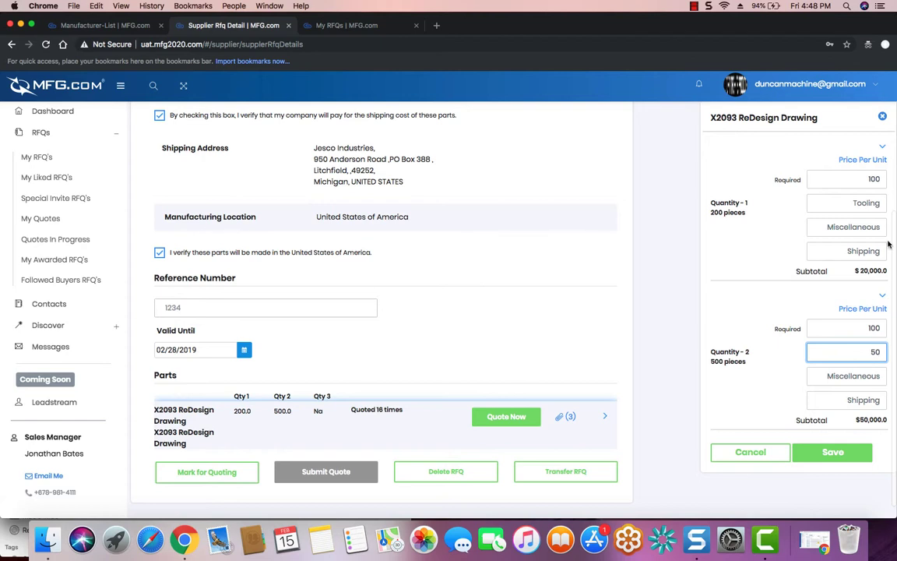
mouse_move(869, 400)
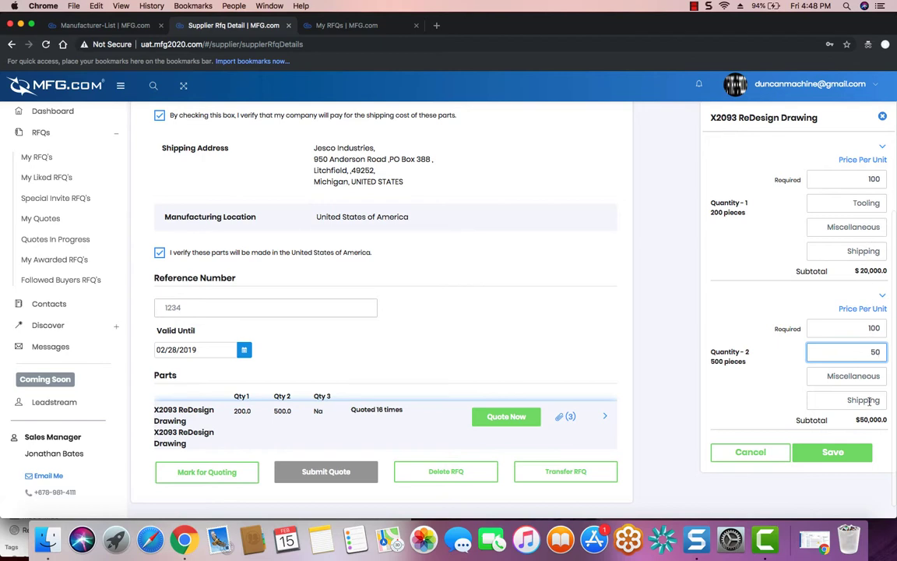
left_click(847, 400)
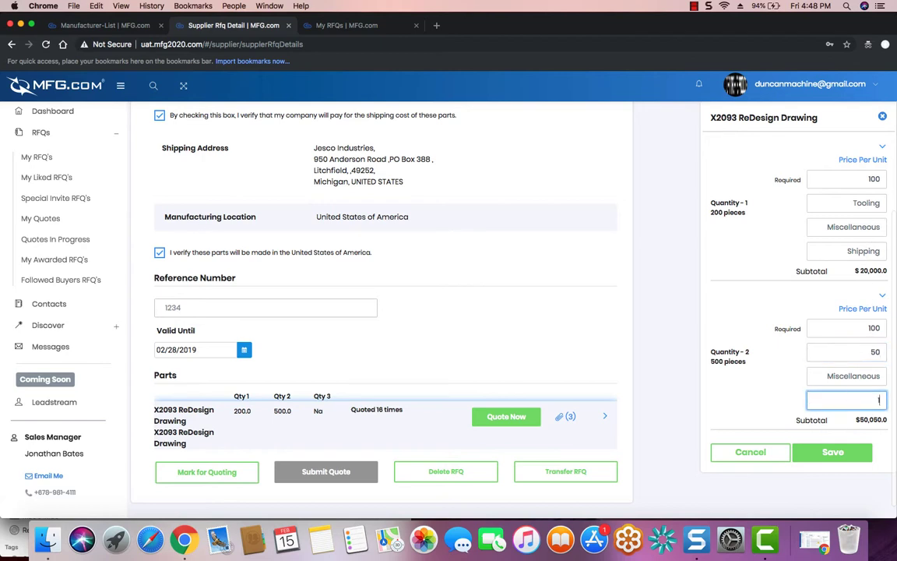
type("150")
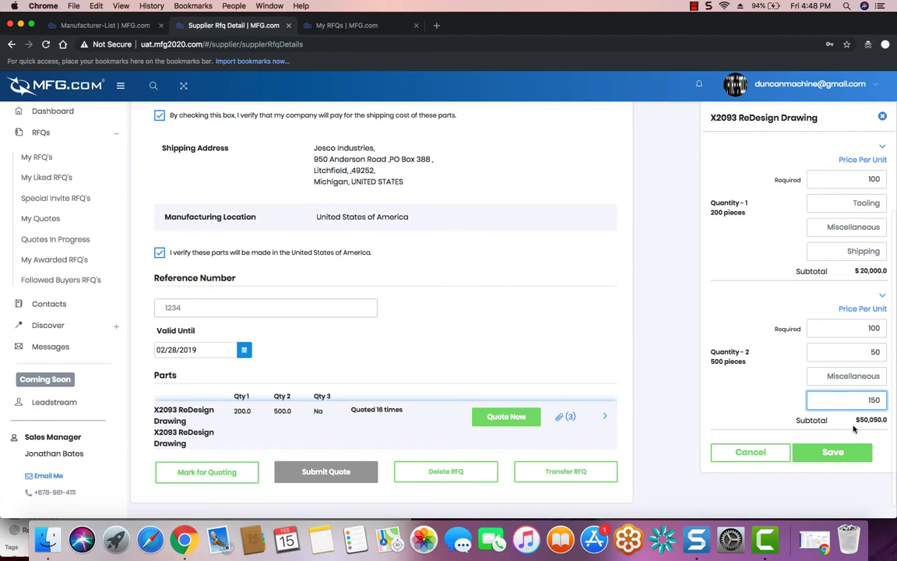
mouse_move(820, 342)
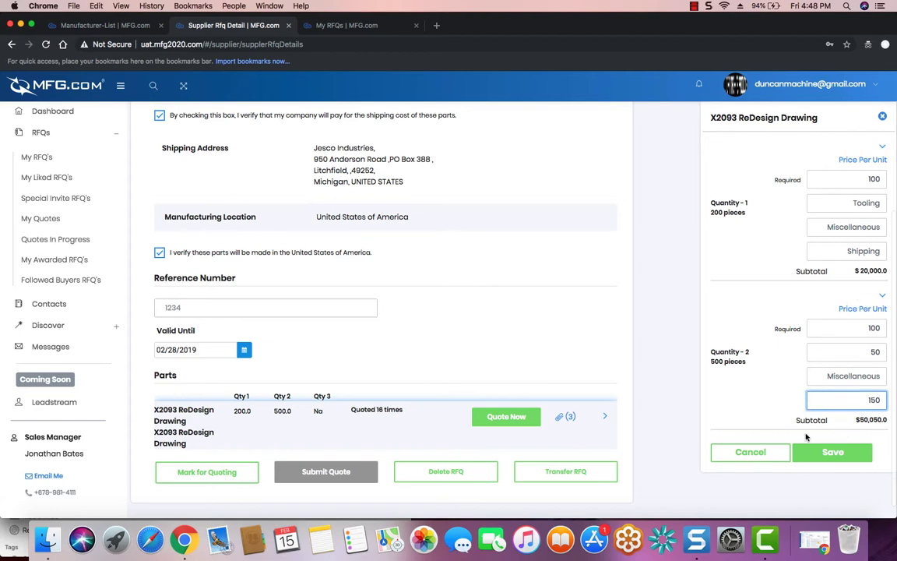
Save the part prices and submit the X2093 Handle quote, totalling $20,000 and $50,200.
left_click(832, 452)
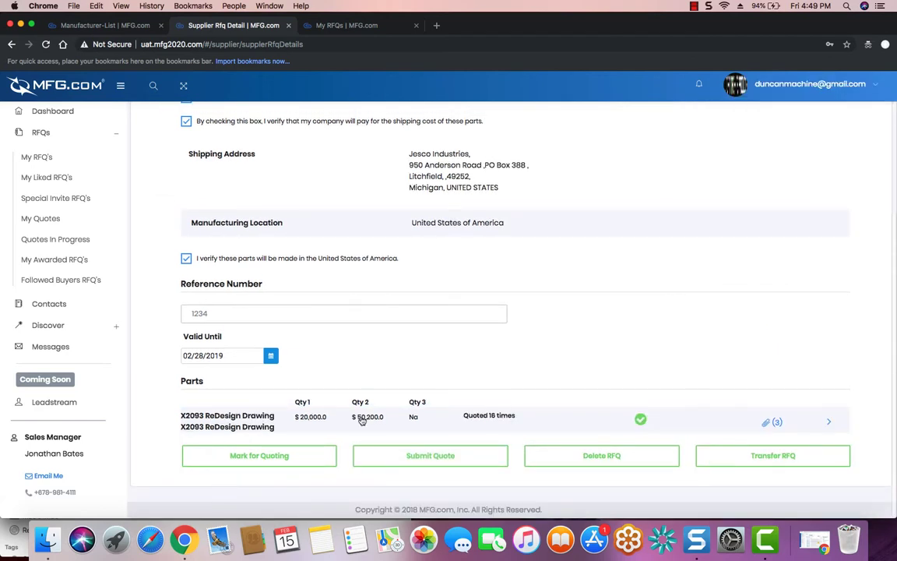
mouse_move(409, 456)
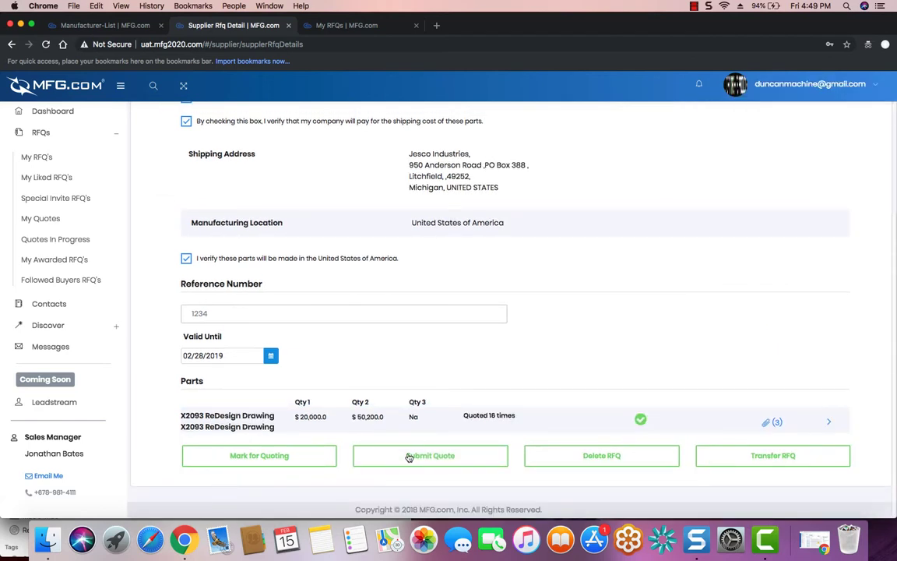
left_click(429, 456)
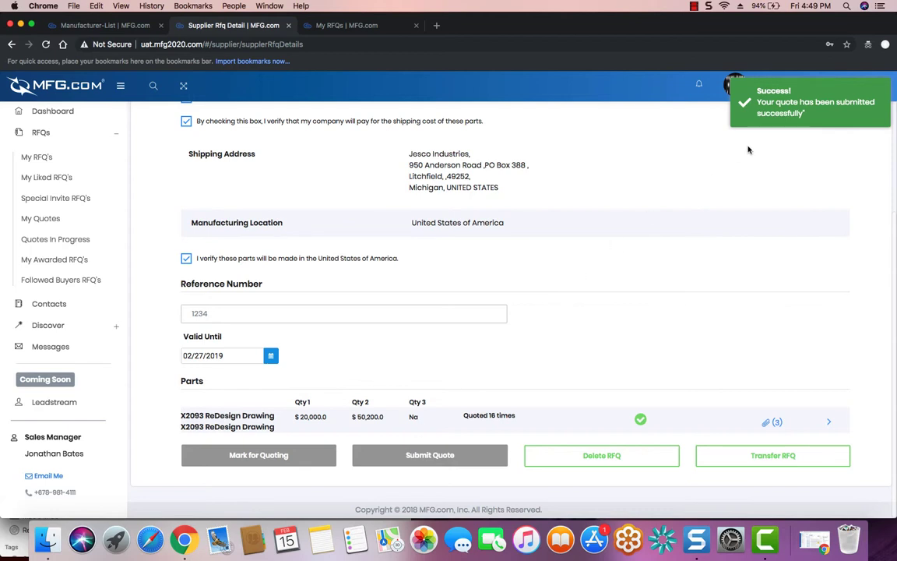
mouse_move(632, 178)
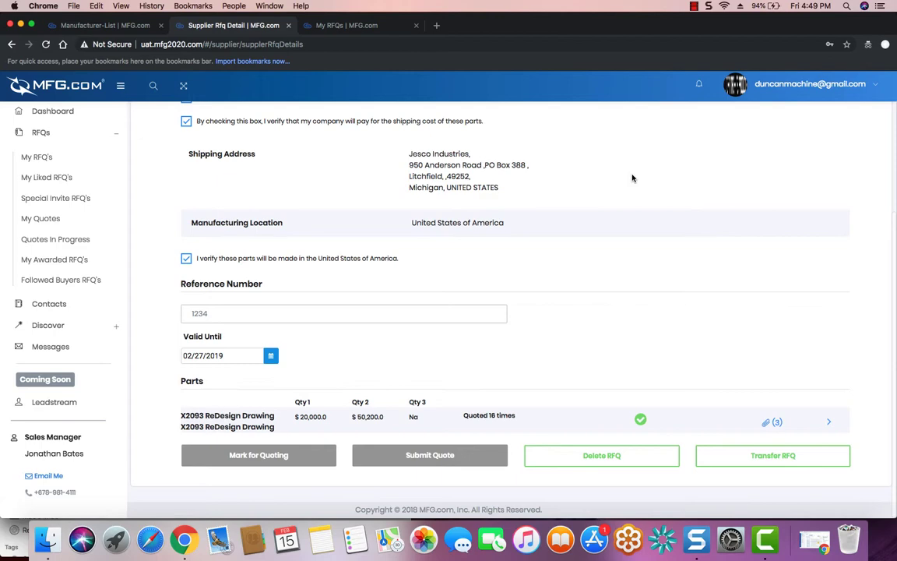
mouse_move(611, 238)
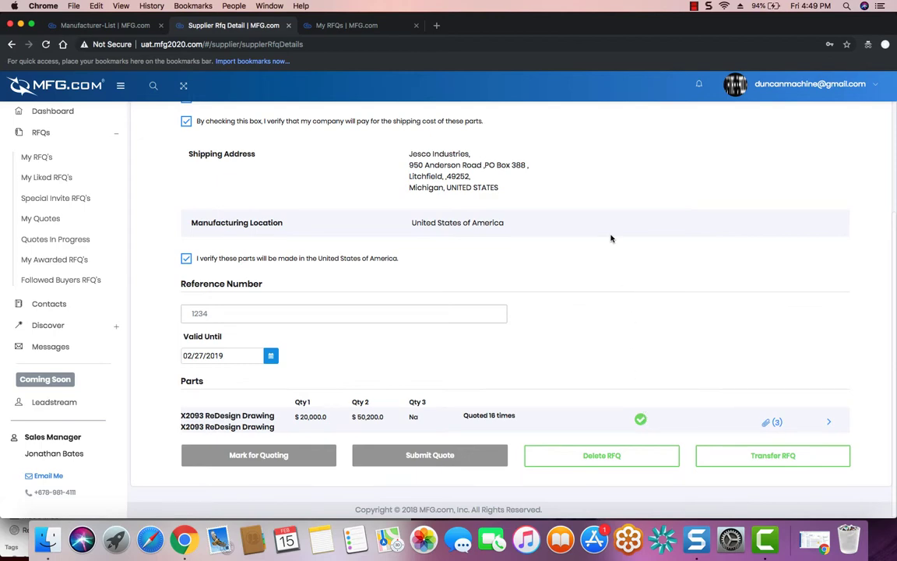
left_click(583, 215)
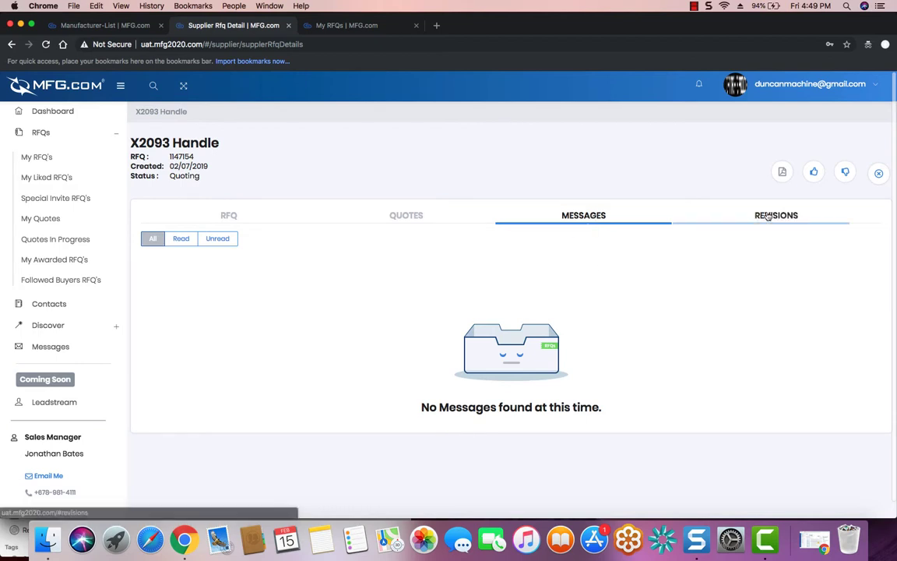
Check the revision history showing only RFQ Created, then return to the RFQ overview.
left_click(775, 214)
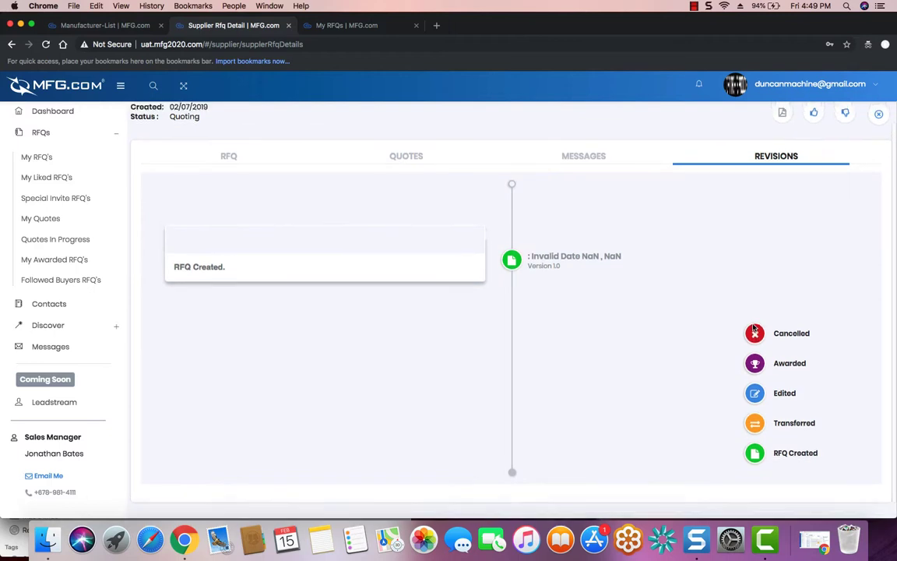
scroll("up", 3)
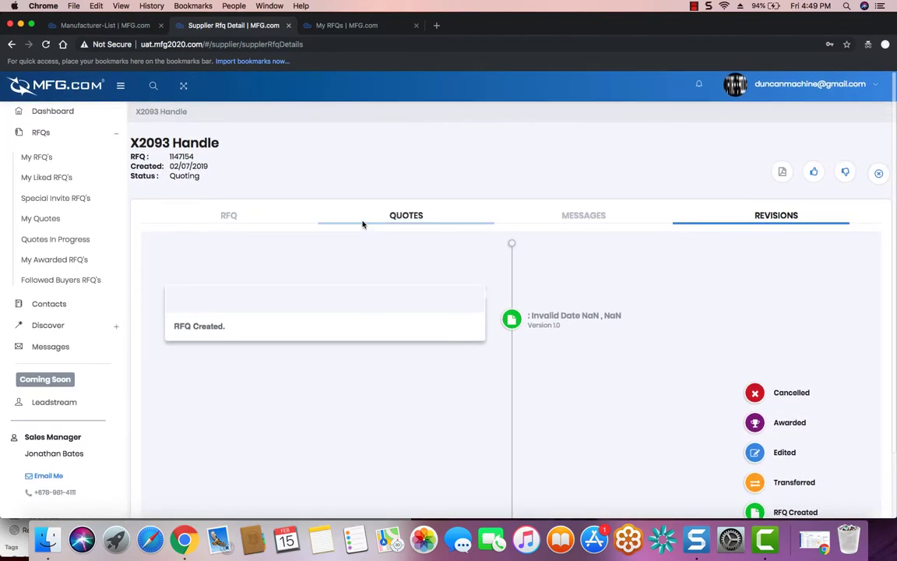
left_click(229, 216)
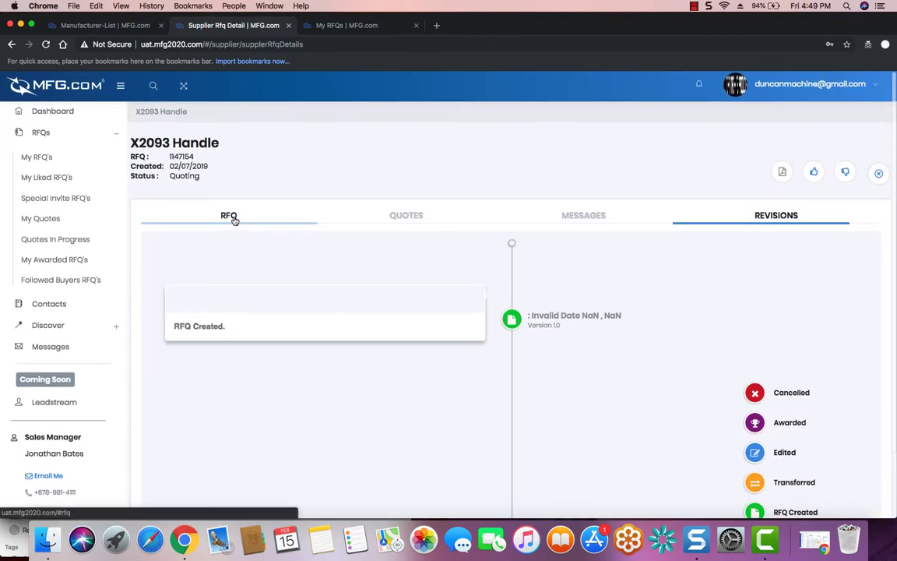
left_click(229, 216)
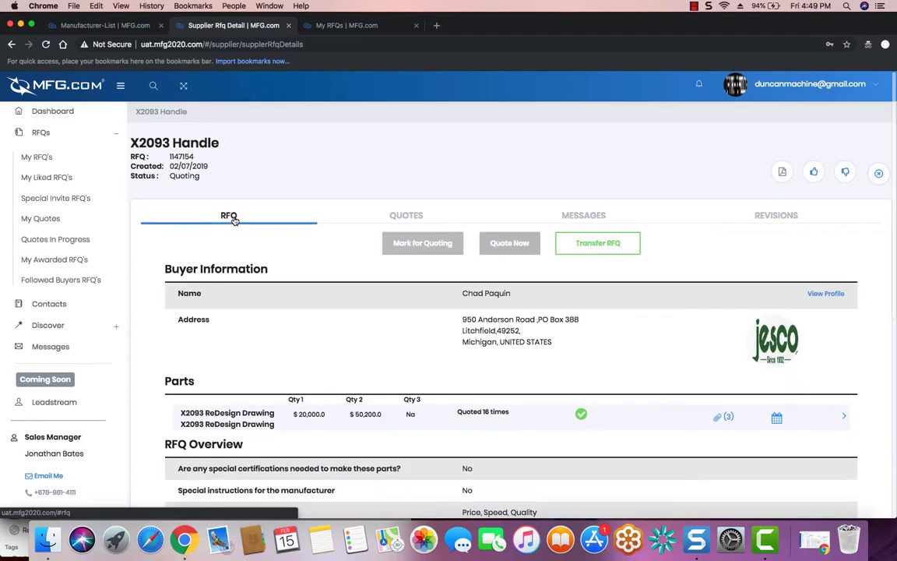